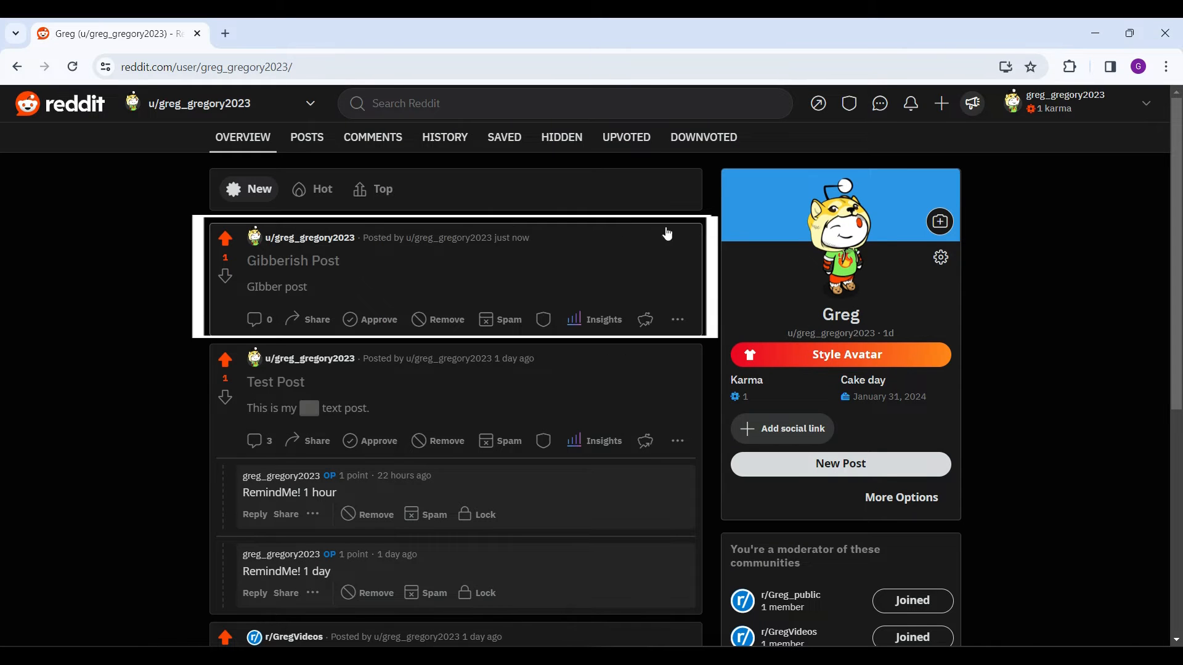
{"action": "mouse_move", "coordinate": [153, 297]}
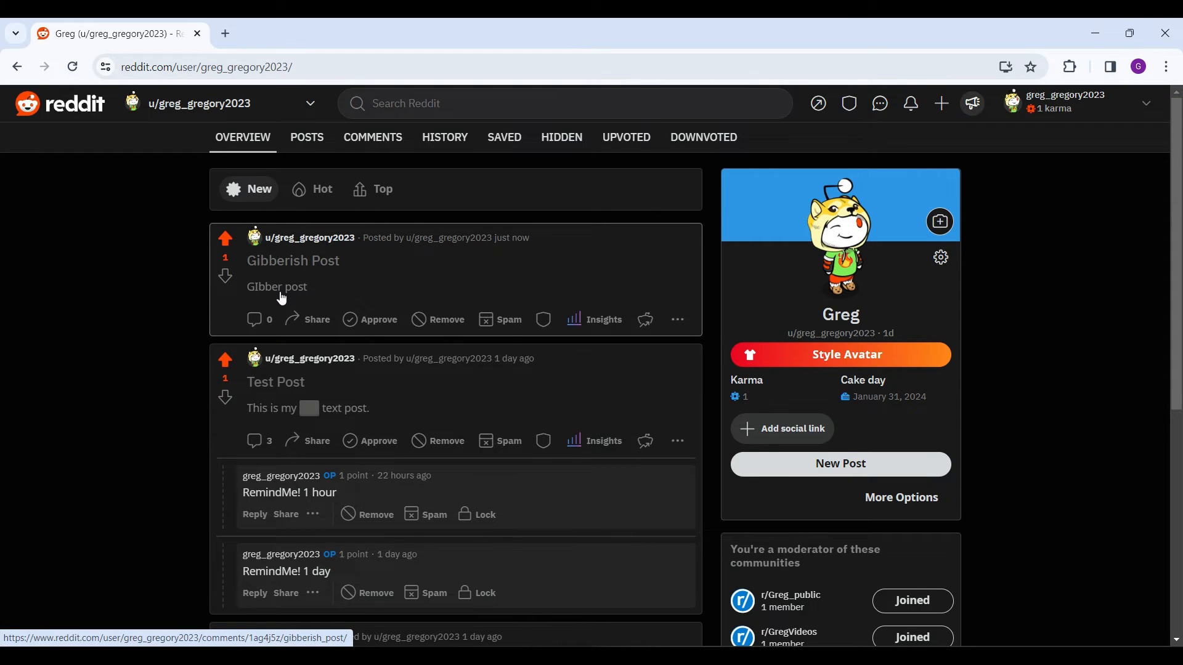
{"action": "mouse_move", "coordinate": [675, 319]}
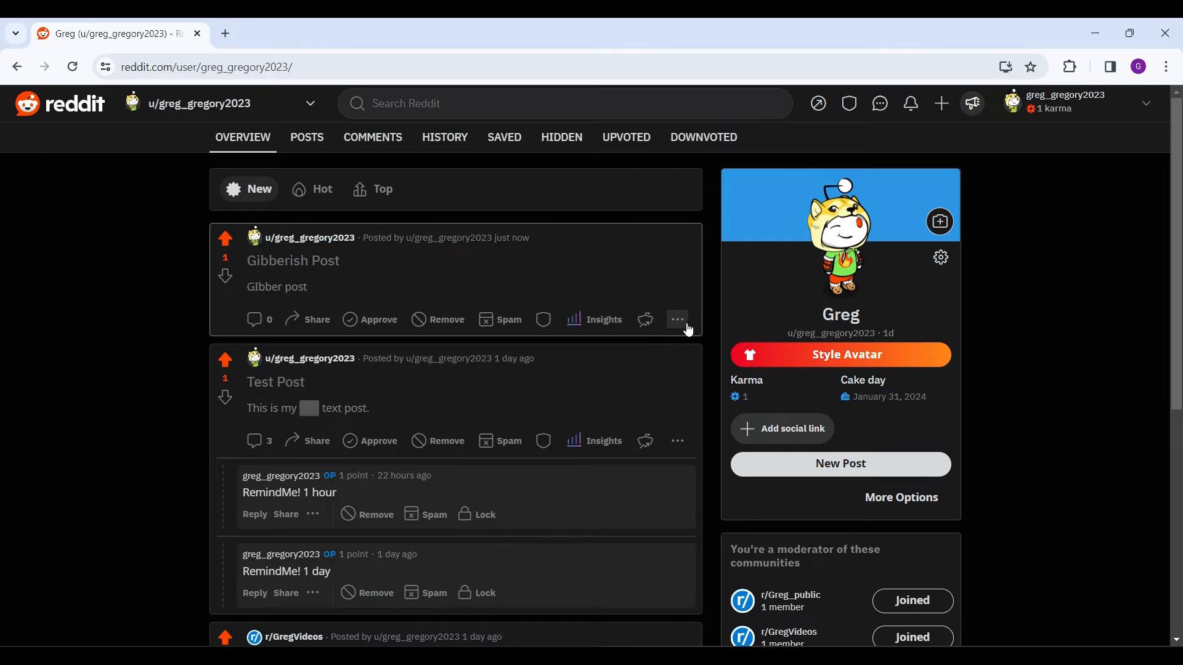
{"action": "mouse_move", "coordinate": [679, 330]}
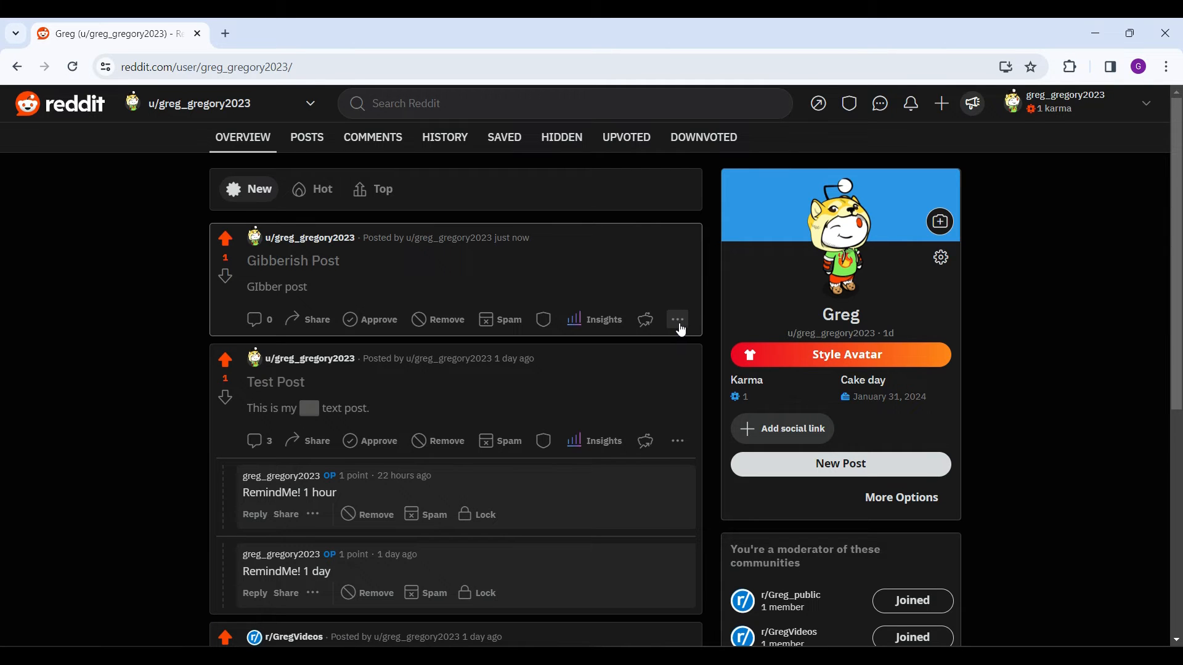
- Choose Edit Post from the Gibberish Post's three-dot menu on the profile overview
{"action": "left_click", "coordinate": [675, 319]}
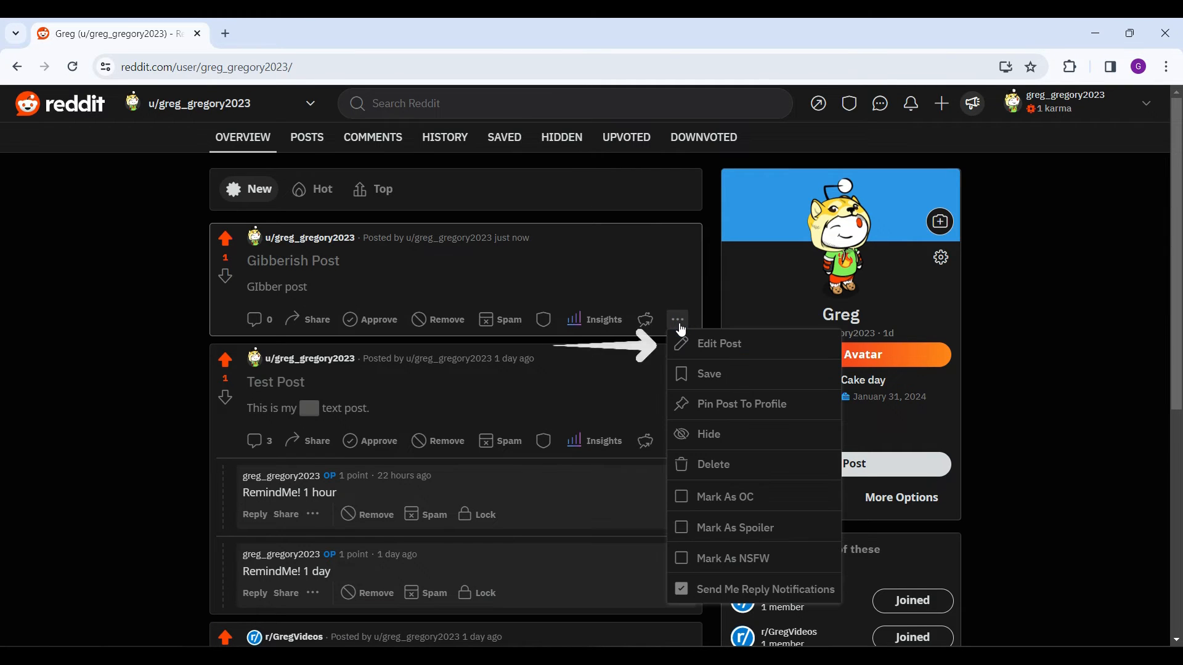
{"action": "mouse_move", "coordinate": [740, 349]}
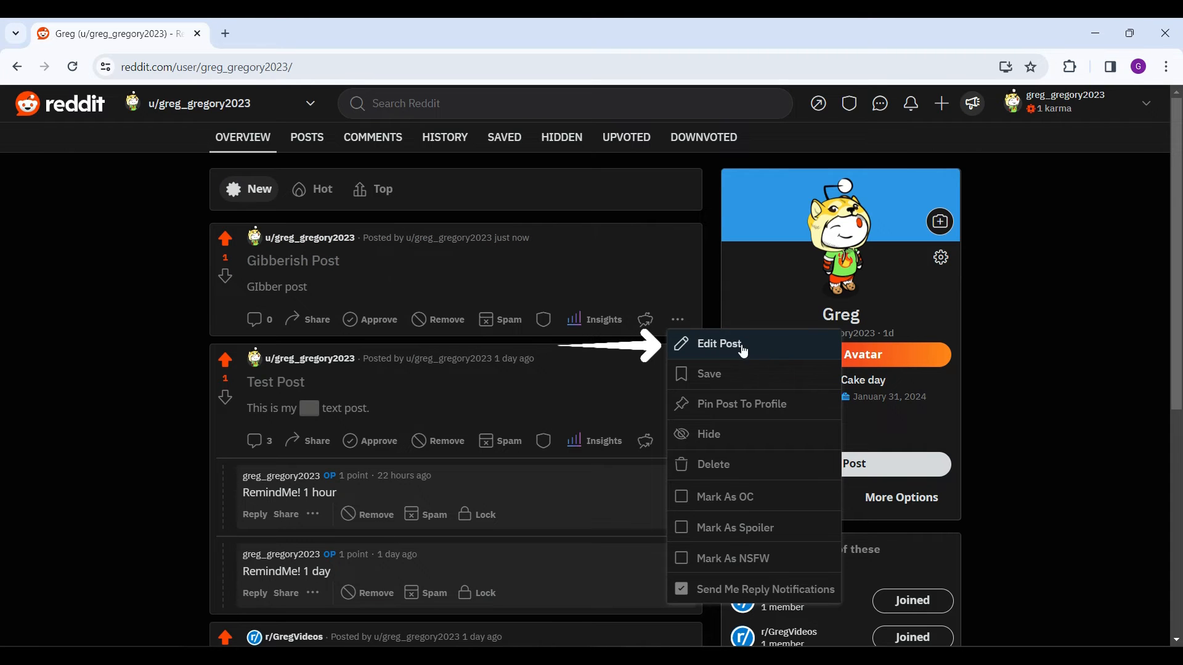
{"action": "mouse_move", "coordinate": [756, 350]}
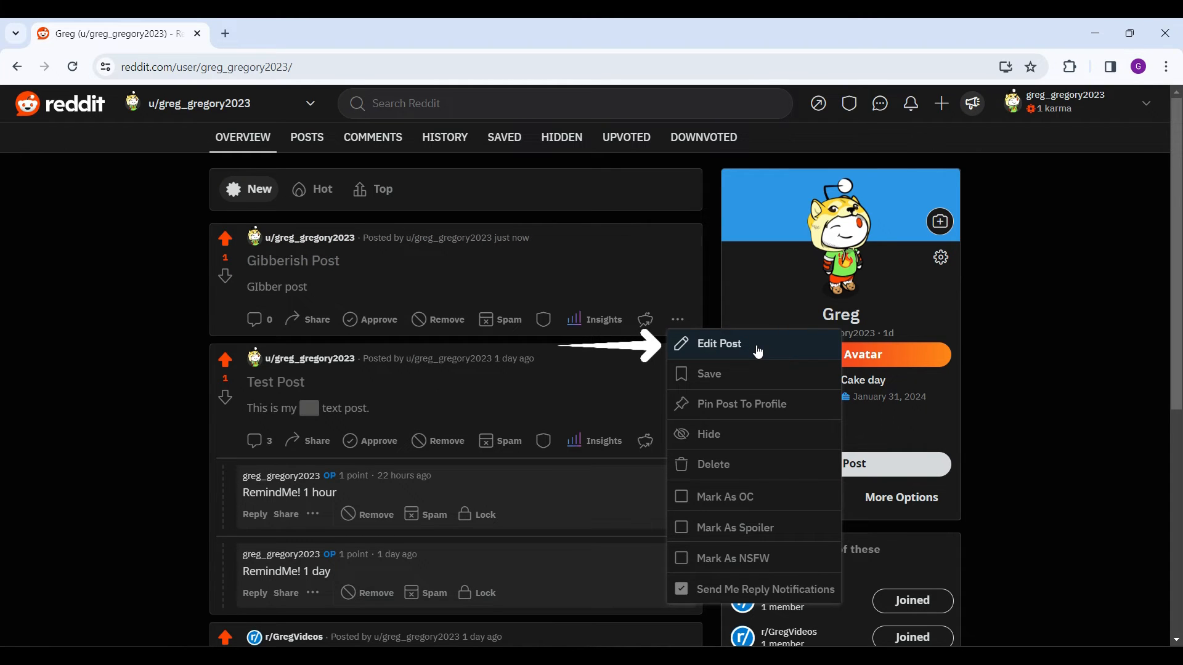
{"action": "left_click", "coordinate": [717, 344]}
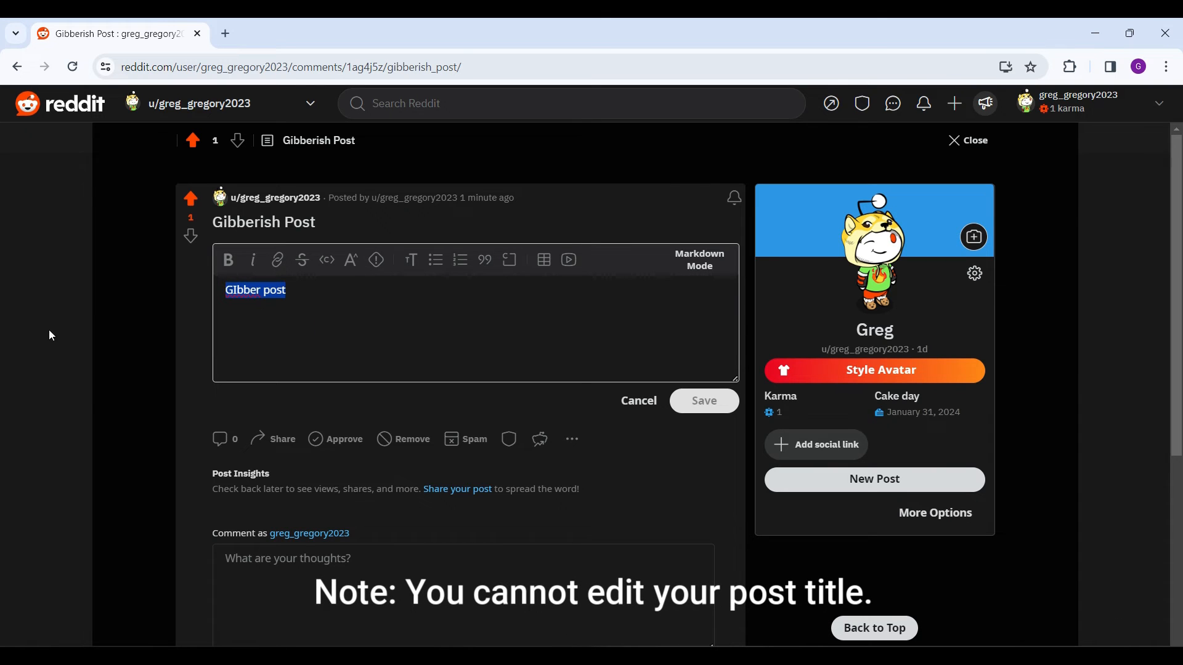
- Replace the body with 'This is the corrected post.' in strikethrough italic
{"action": "type", "text": "This is the corrected post."}
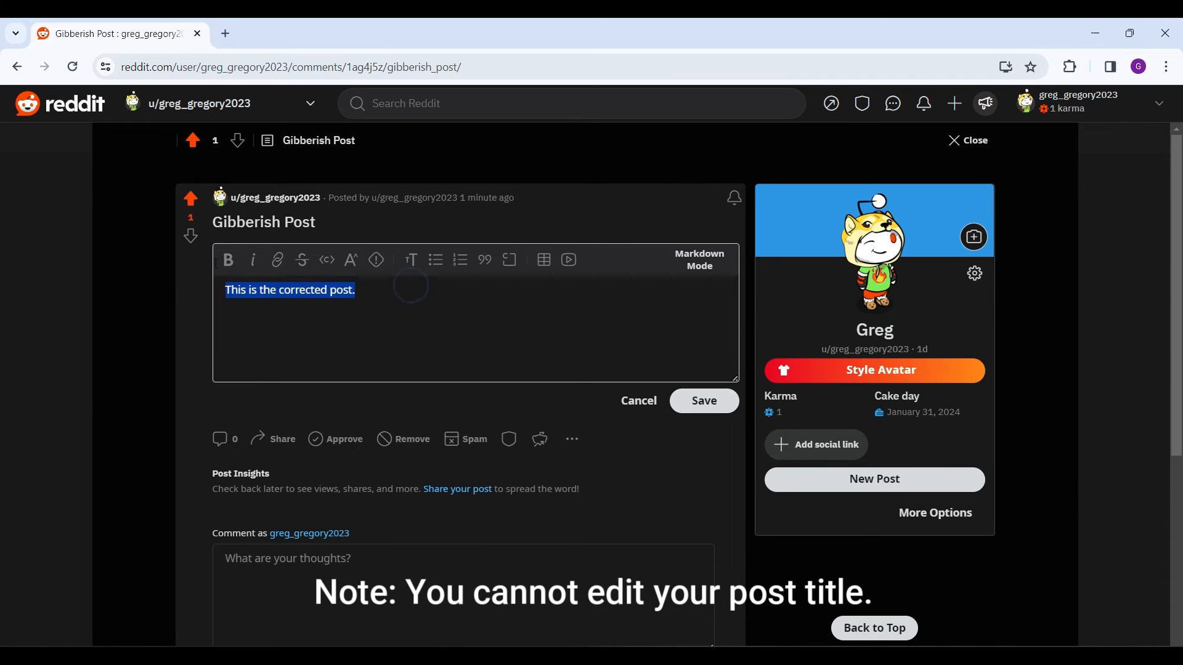
{"action": "left_click", "coordinate": [301, 260]}
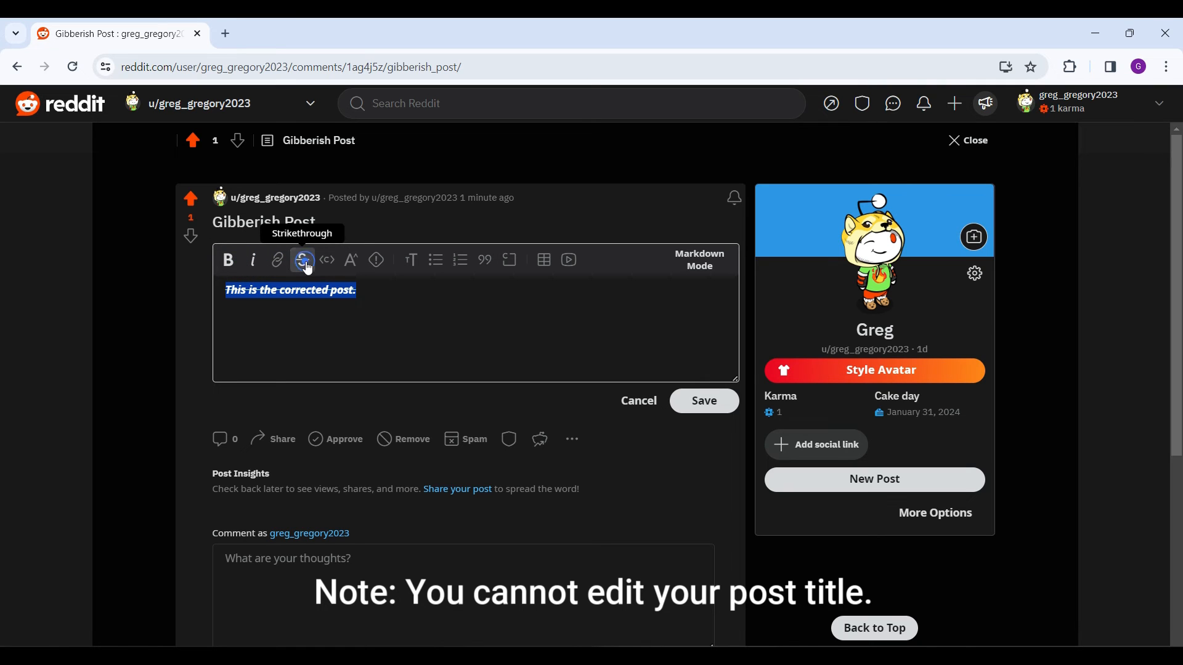
{"action": "mouse_move", "coordinate": [433, 282]}
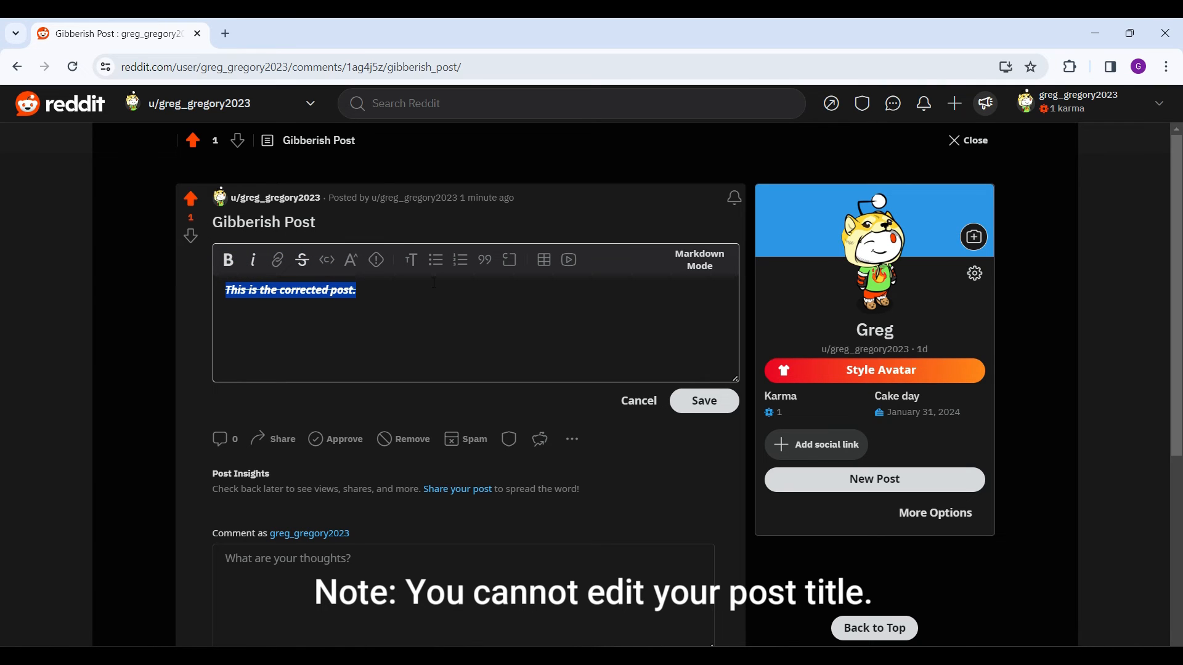
{"action": "left_click", "coordinate": [513, 313]}
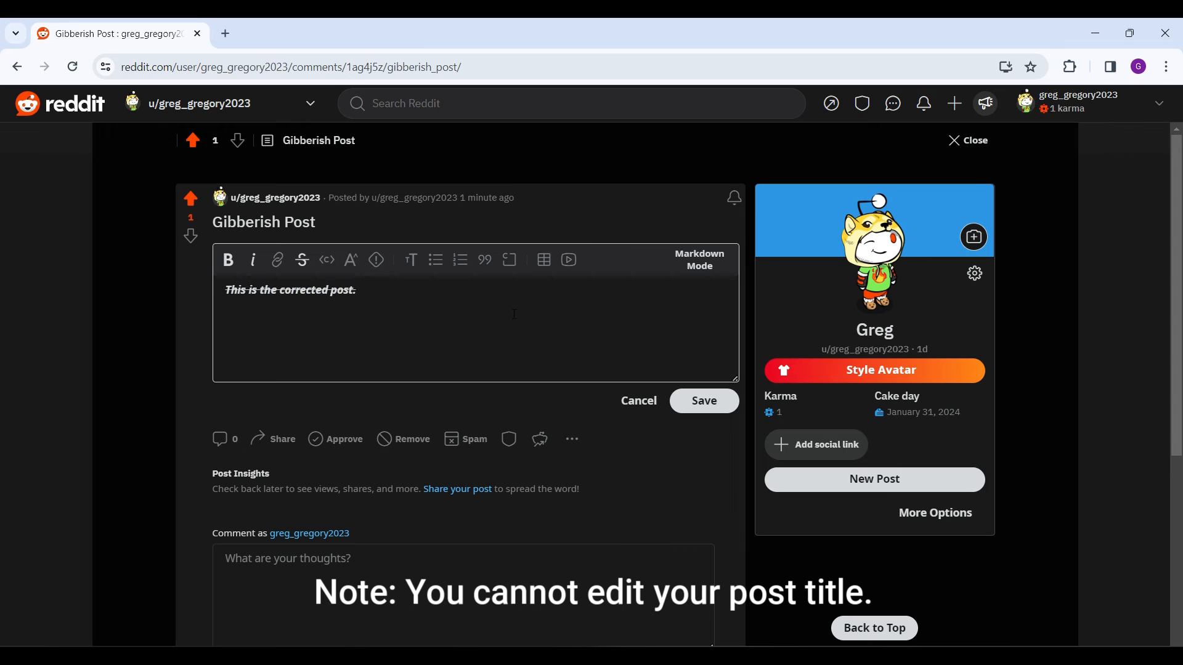
{"action": "mouse_move", "coordinate": [709, 416]}
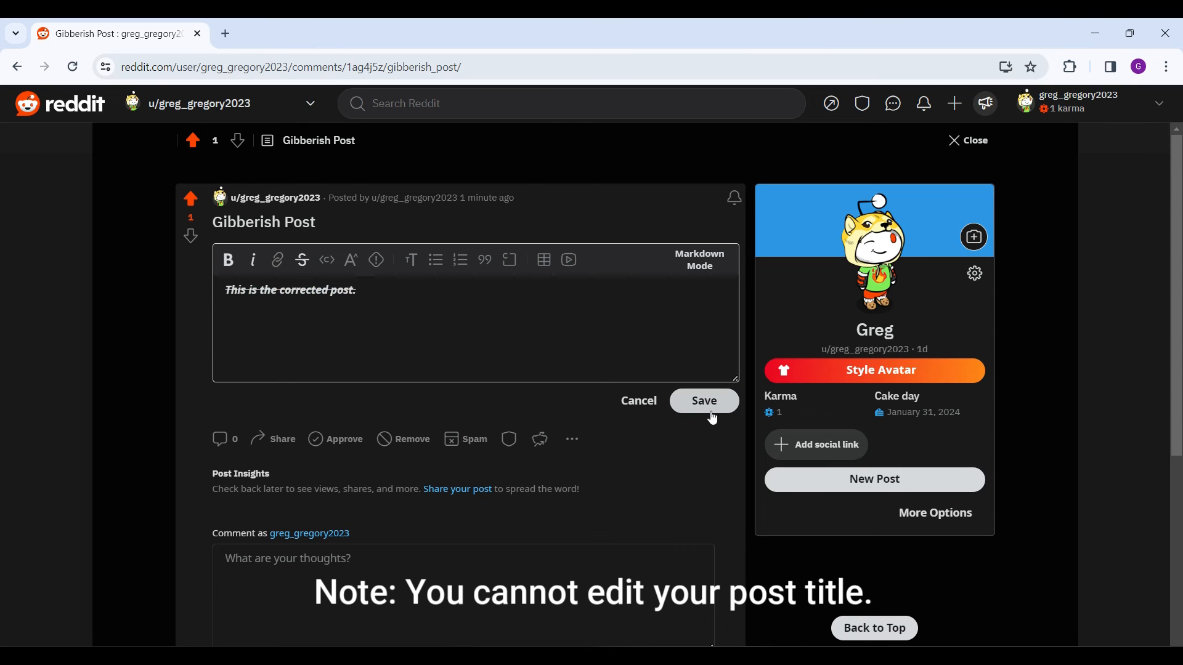
- Save the edited Gibberish Post and get the success confirmation
{"action": "left_click", "coordinate": [702, 400]}
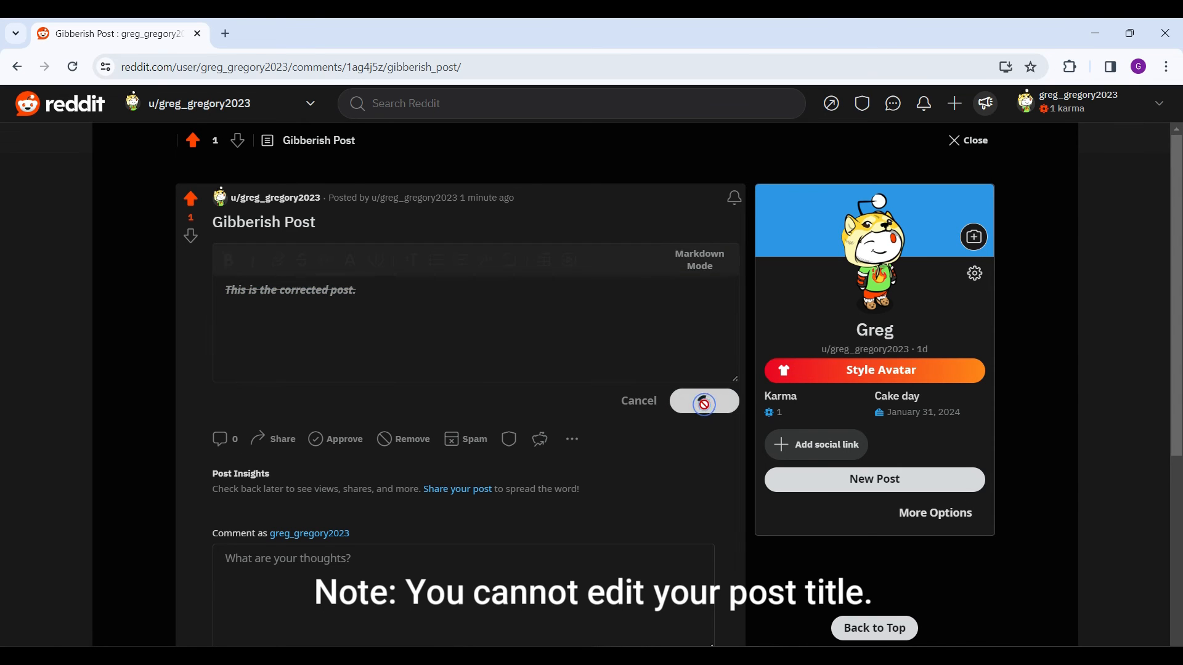
{"action": "left_click", "coordinate": [702, 400]}
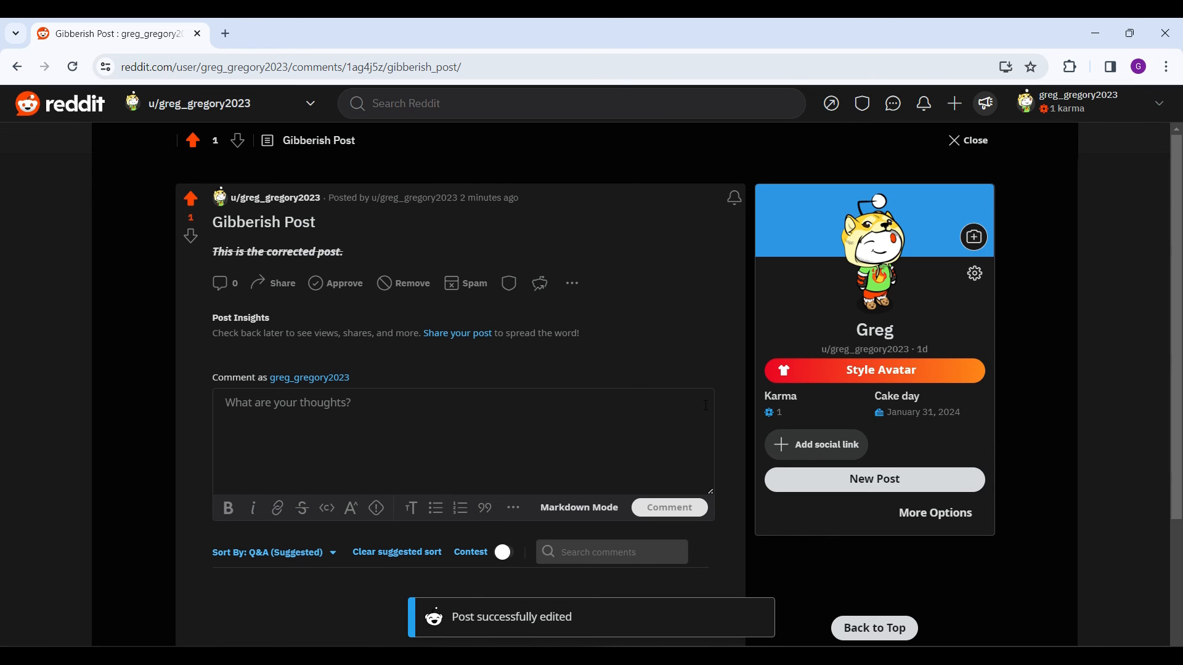